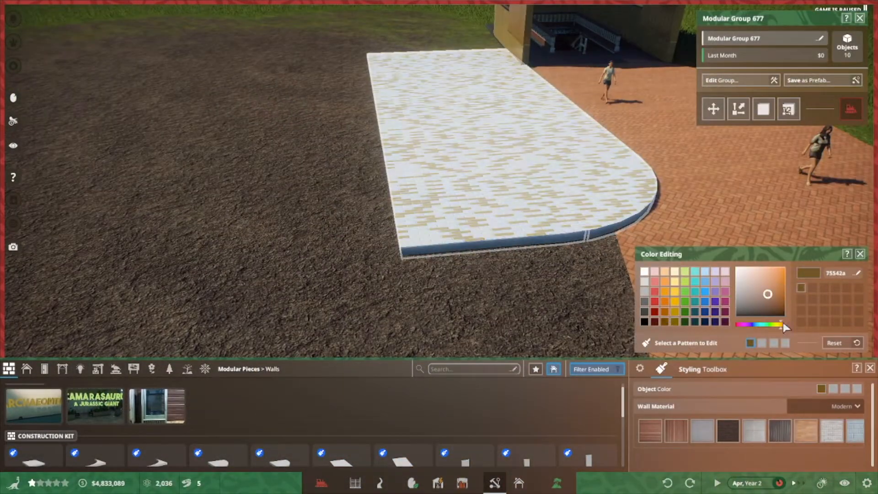
Recolour the floor slab's tile pattern to a yellow shade with a saved brown accent.
{"action": "left_click", "coordinate": [756, 297]}
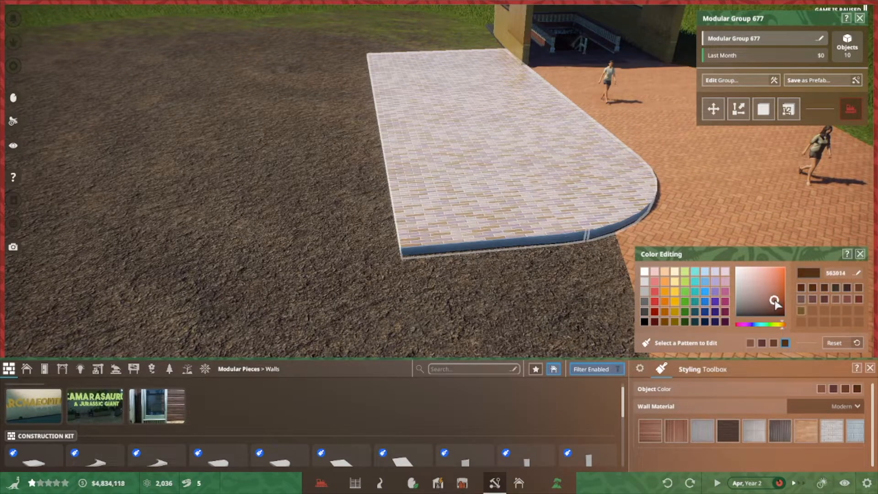
{"action": "left_click", "coordinate": [753, 296]}
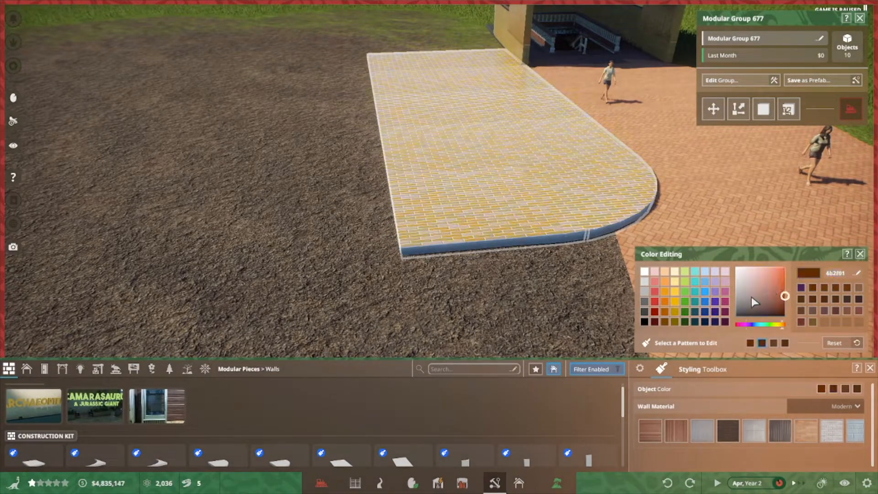
{"action": "left_click", "coordinate": [801, 299]}
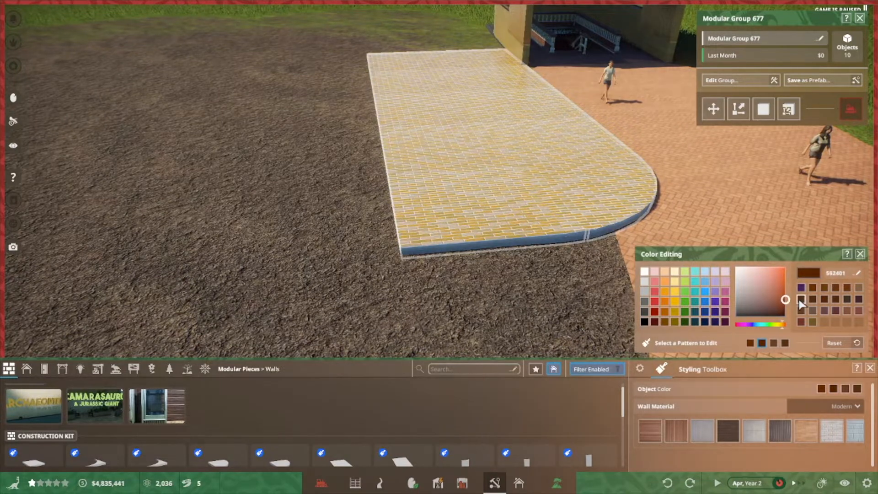
{"action": "left_click", "coordinate": [783, 296]}
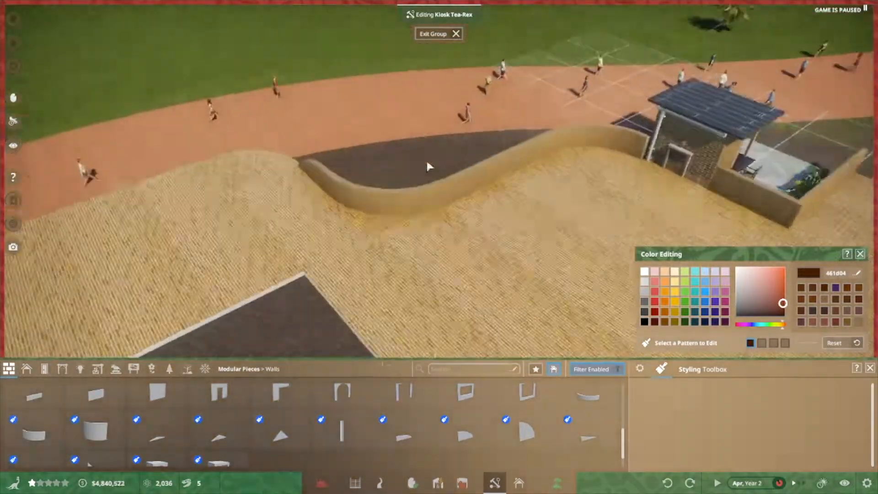
Place stone-block wall sections and a curved low wall on the yellow brick floor.
{"action": "left_click", "coordinate": [219, 428]}
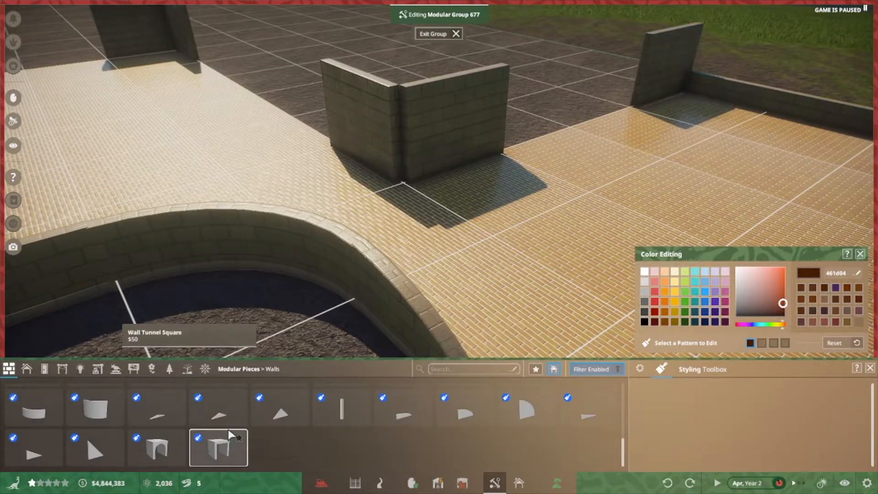
Fit the Wall Arch Doorway Square piece into the stone walls using angle snapping and advanced editing.
{"action": "left_click", "coordinate": [219, 448]}
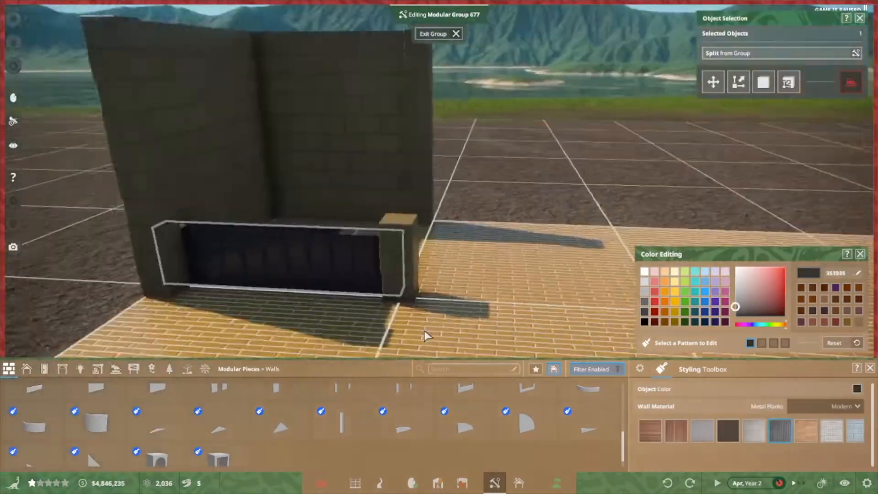
{"action": "left_click", "coordinate": [775, 290]}
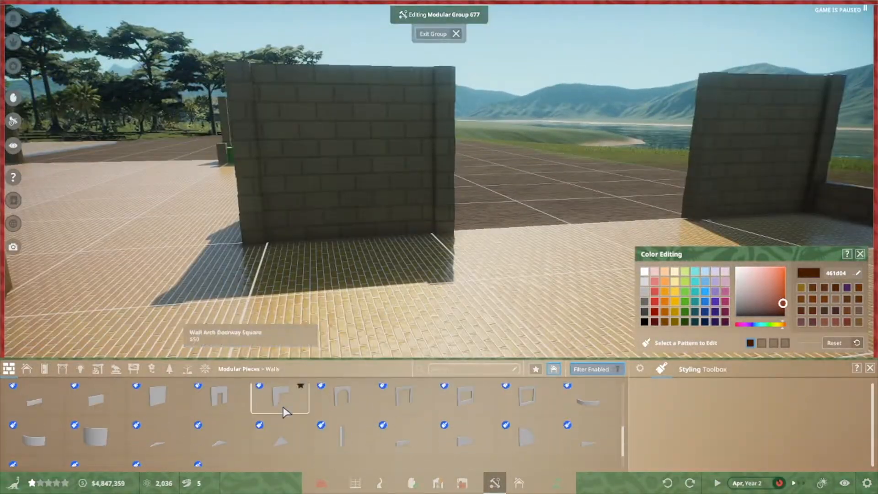
{"action": "left_click", "coordinate": [280, 398]}
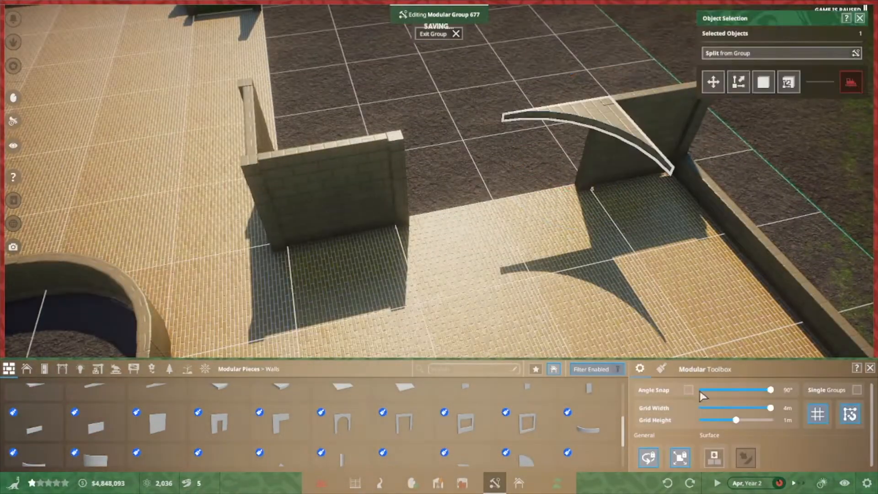
{"action": "left_click", "coordinate": [688, 390]}
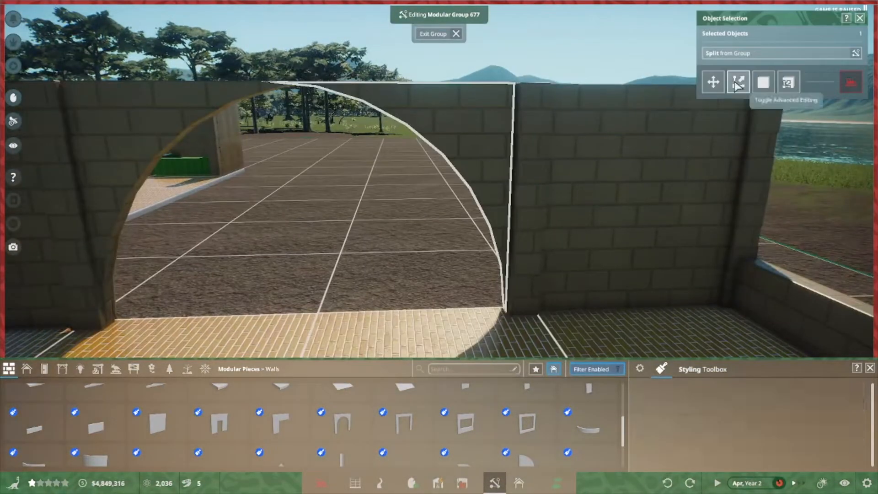
{"action": "left_click", "coordinate": [738, 82]}
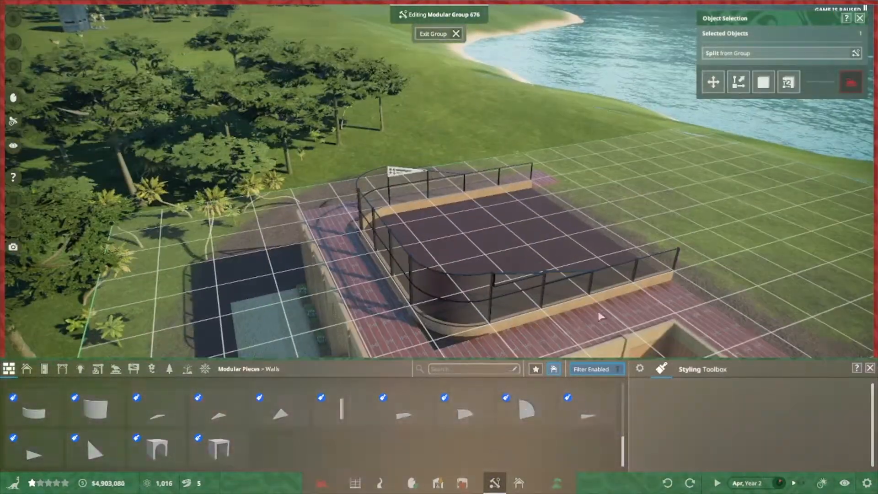
Cover the railed deck with slanted and flat red roof pieces plus Roof Trim 4x1.
{"action": "left_click", "coordinate": [27, 368]}
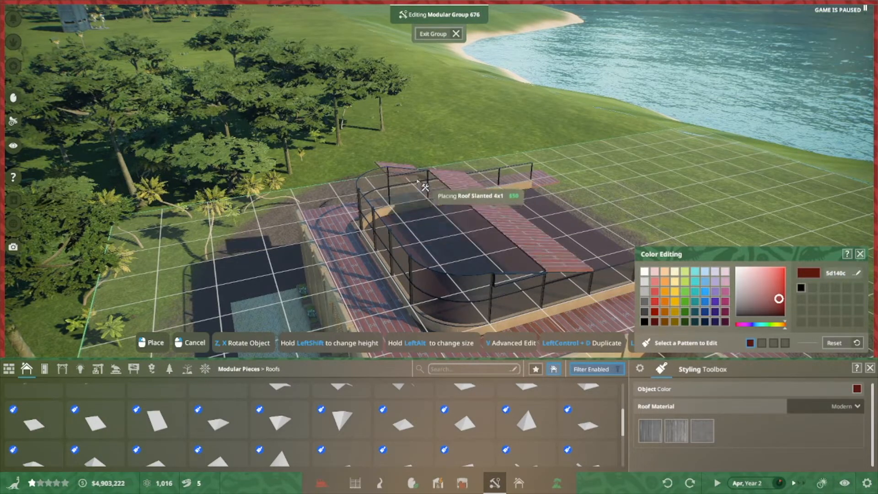
{"action": "left_click", "coordinate": [94, 422]}
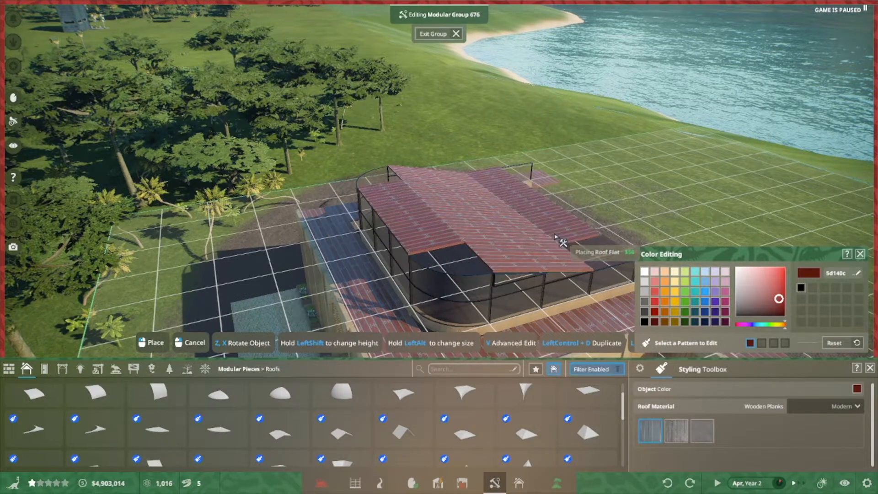
{"action": "left_click", "coordinate": [218, 413]}
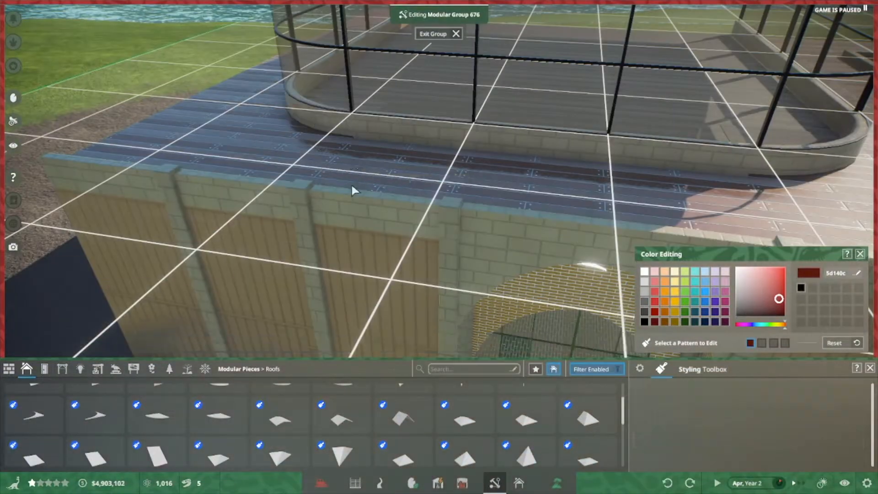
{"action": "left_click", "coordinate": [95, 407]}
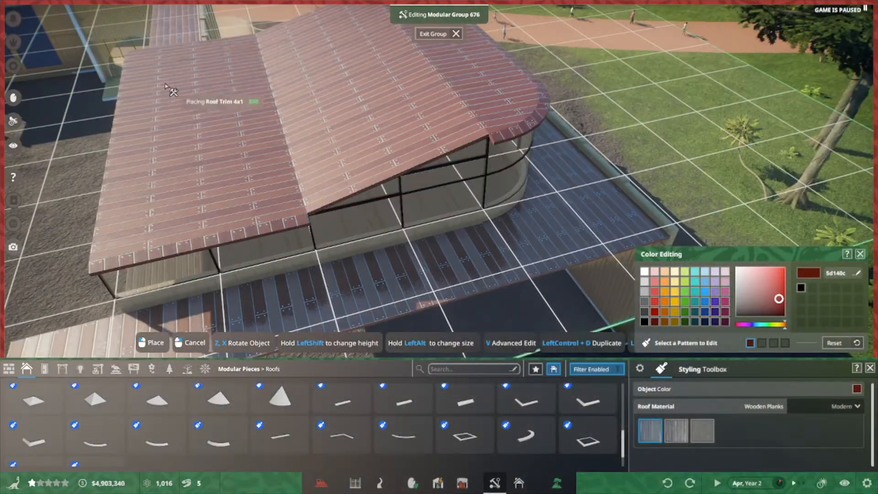
{"action": "left_click", "coordinate": [280, 439]}
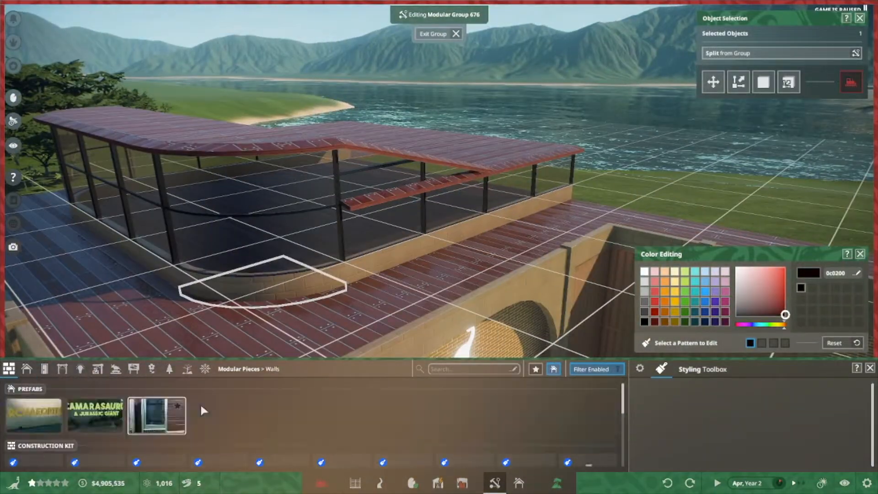
Add window wall panels on both storeys and a curved low wall at the base.
{"action": "left_click", "coordinate": [155, 415]}
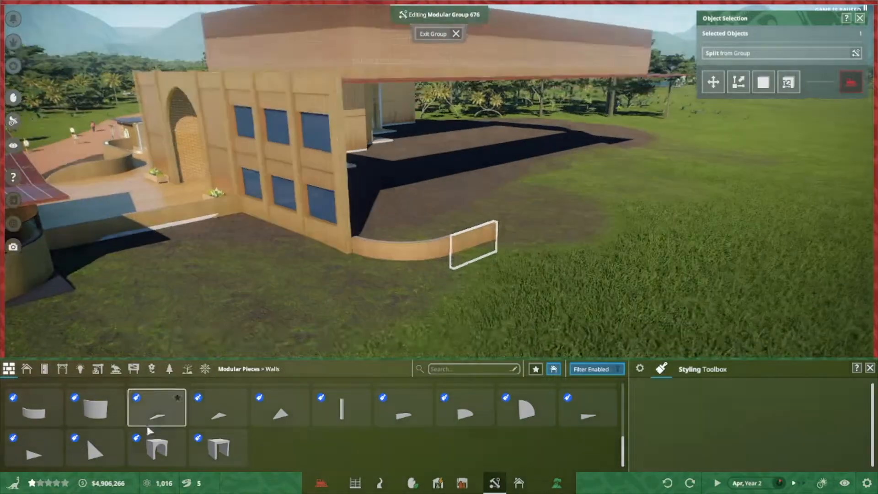
Stack a curved wall piece at the corner into a full-height rounded tower and finalize it.
{"action": "left_click", "coordinate": [438, 34]}
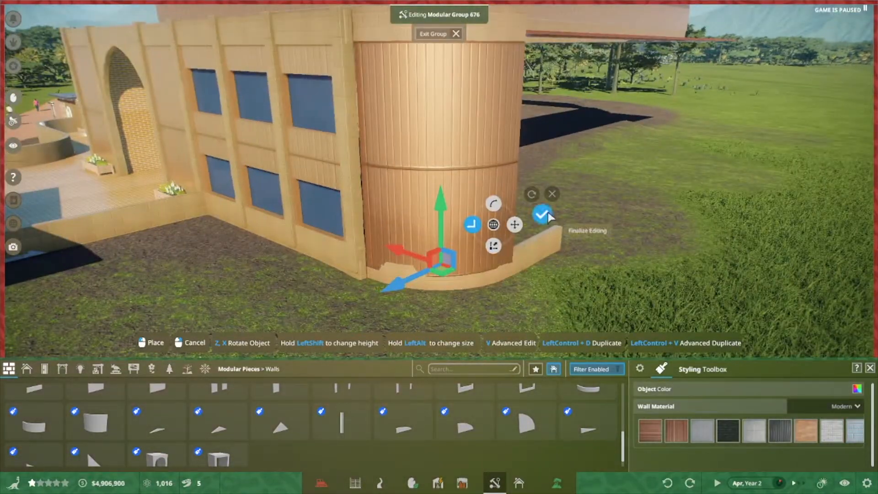
{"action": "left_click", "coordinate": [542, 214]}
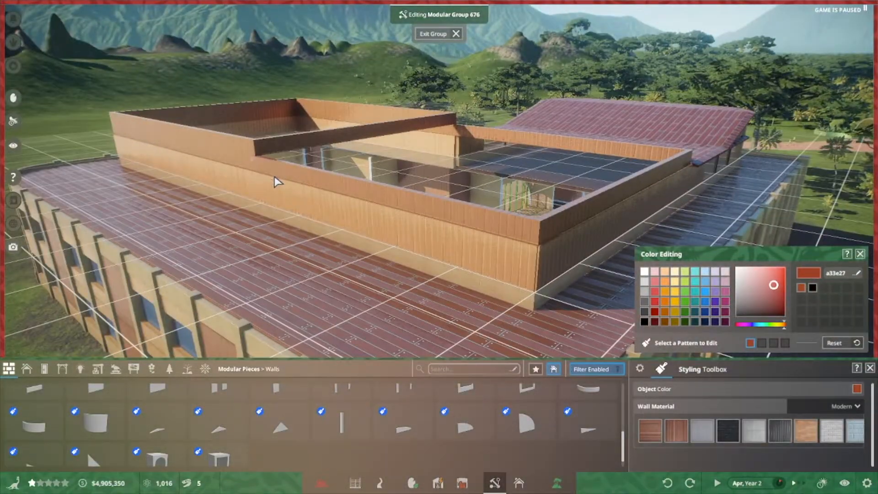
Cap the upper level with Floor Flat panels to form a roof deck.
{"action": "left_click", "coordinate": [701, 430]}
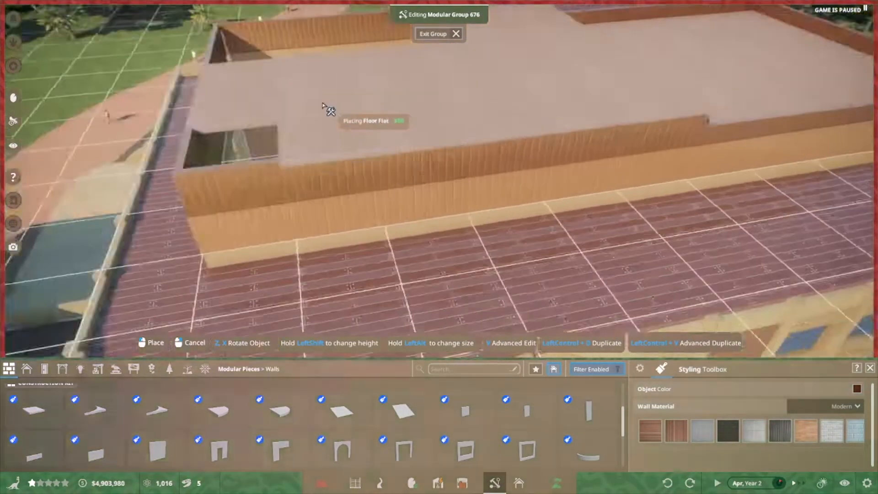
{"action": "left_click", "coordinate": [702, 429]}
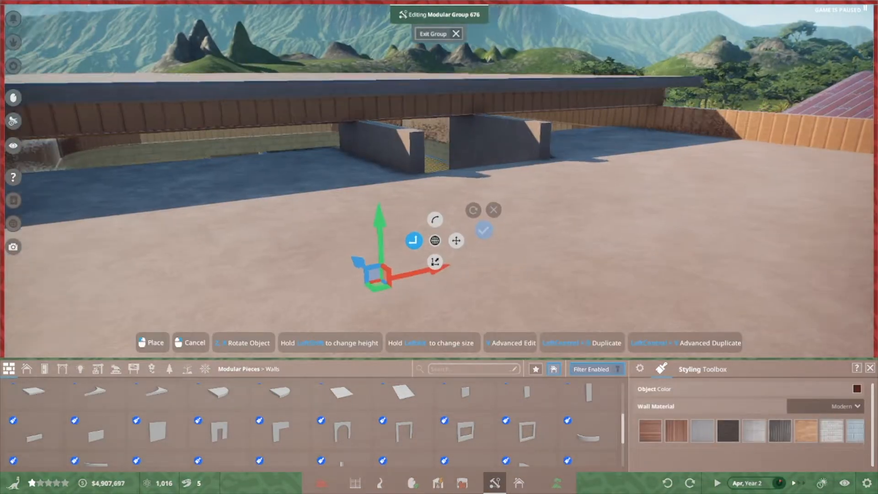
Fit the interior room with a dark plank floor, brick back wall and a door piece.
{"action": "left_click", "coordinate": [640, 369]}
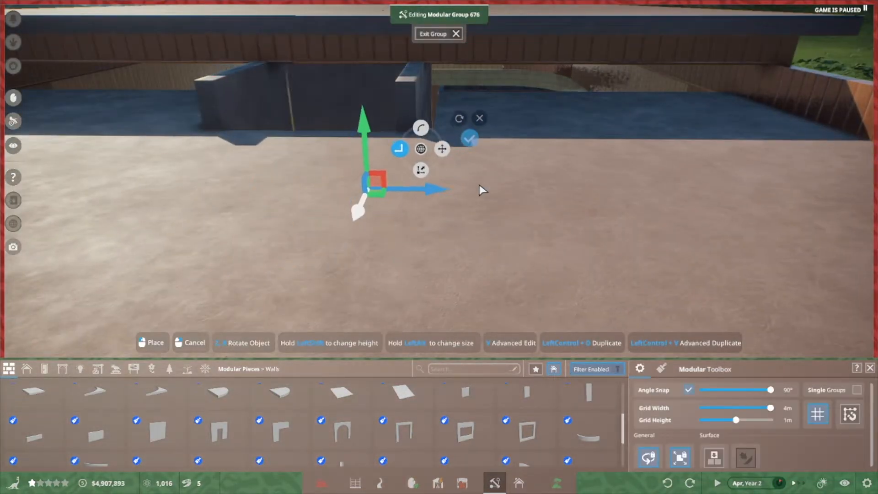
{"action": "left_click", "coordinate": [469, 138]}
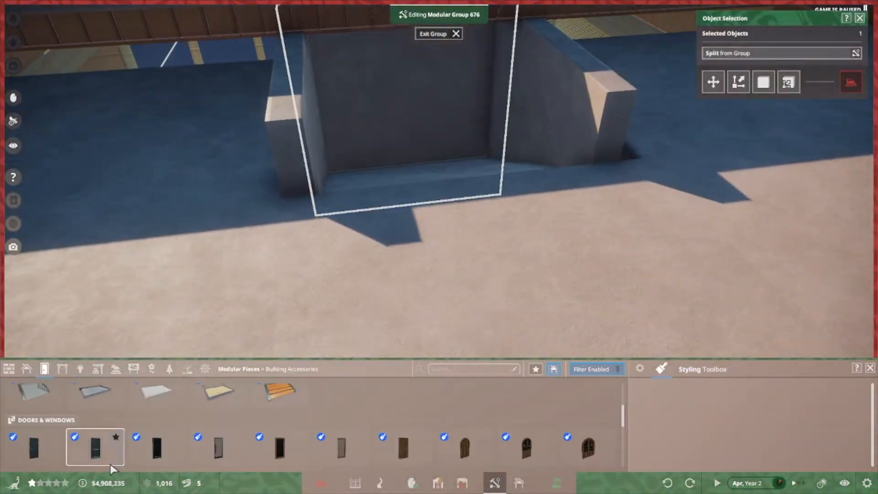
{"action": "left_click", "coordinate": [94, 447]}
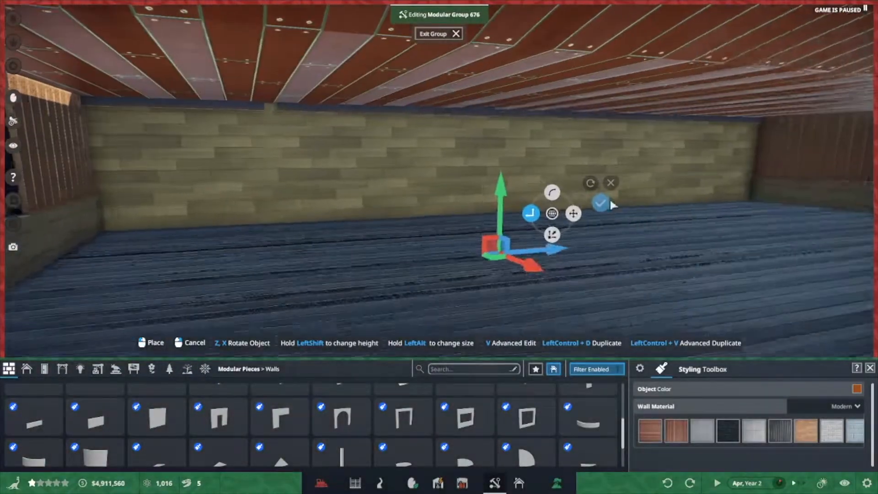
Wrap a blue horizontal band panel around the rounded upper tower.
{"action": "left_click", "coordinate": [600, 203]}
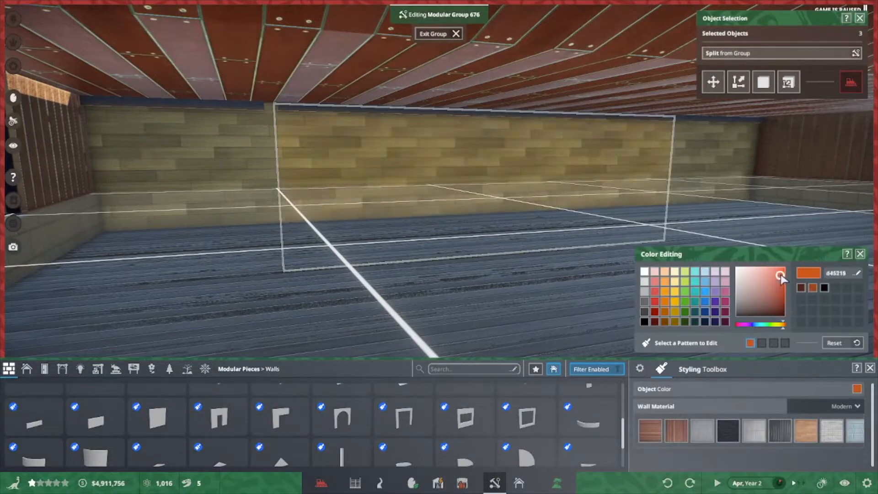
{"action": "left_click", "coordinate": [187, 369]}
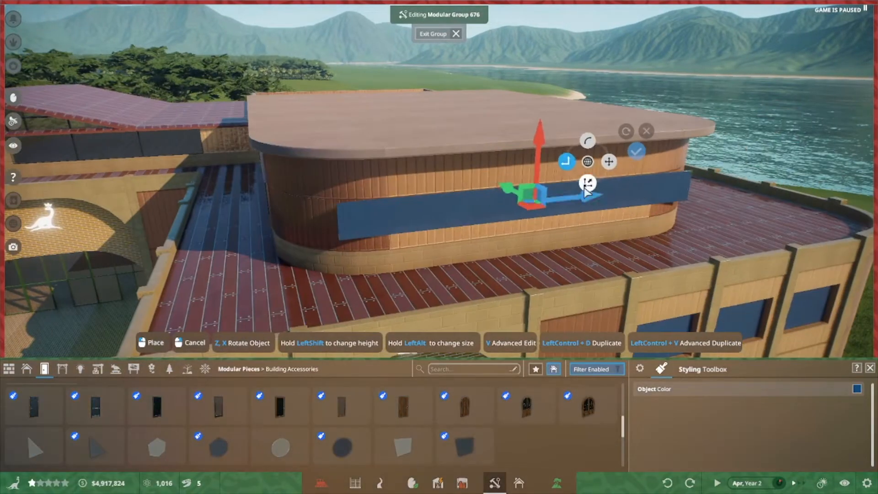
Exit the building group and place a grouped pair of broadleaf trees before the Paleotheater.
{"action": "left_click", "coordinate": [438, 34]}
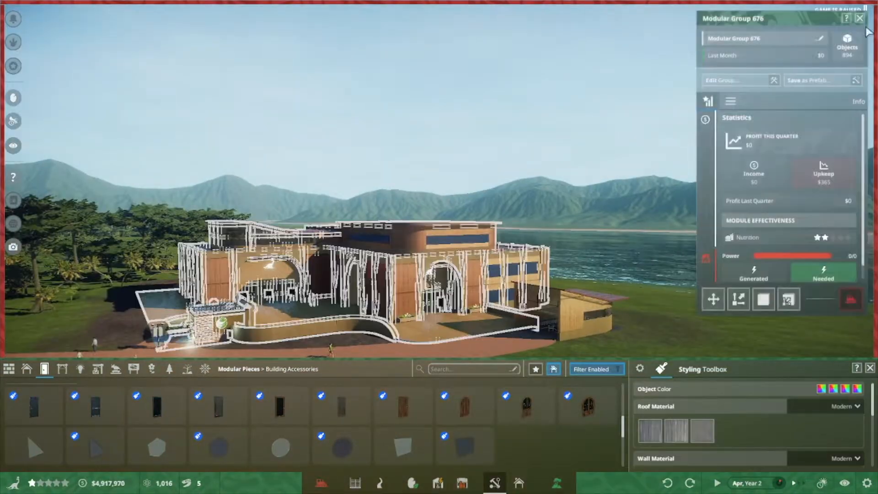
{"action": "left_click", "coordinate": [859, 18]}
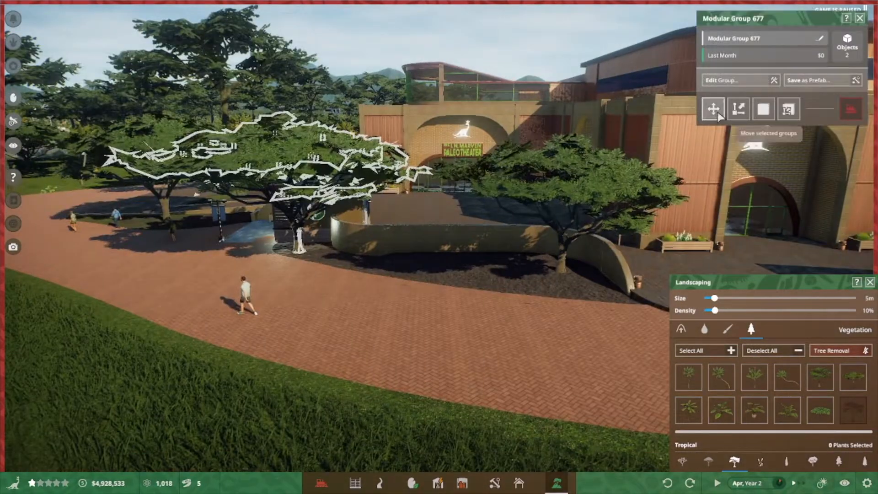
Plant palm seedlings flanking the Paleotheater entrance and a fan palm beside the brick path.
{"action": "left_click", "coordinate": [687, 376]}
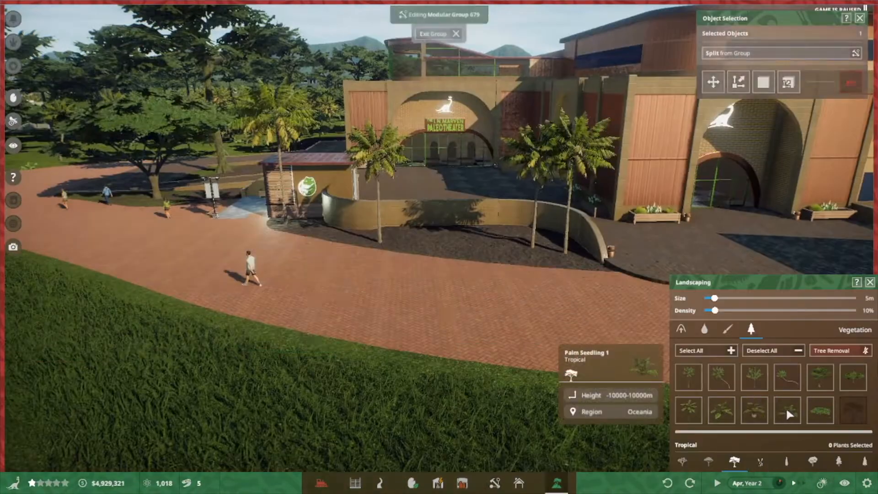
{"action": "left_click", "coordinate": [457, 34]}
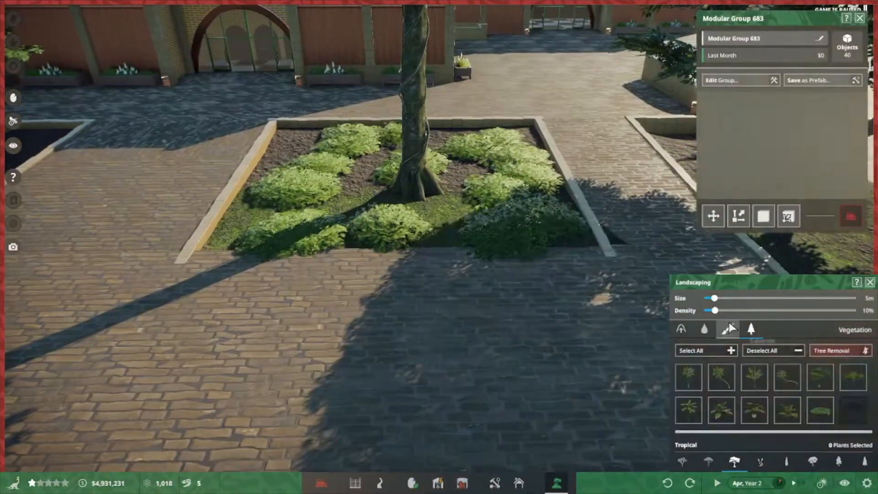
{"action": "left_click", "coordinate": [680, 330]}
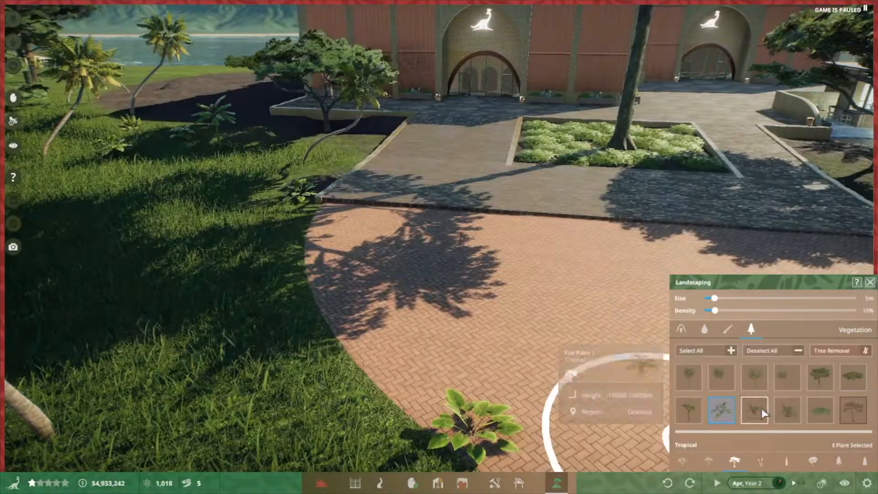
{"action": "left_click", "coordinate": [819, 410]}
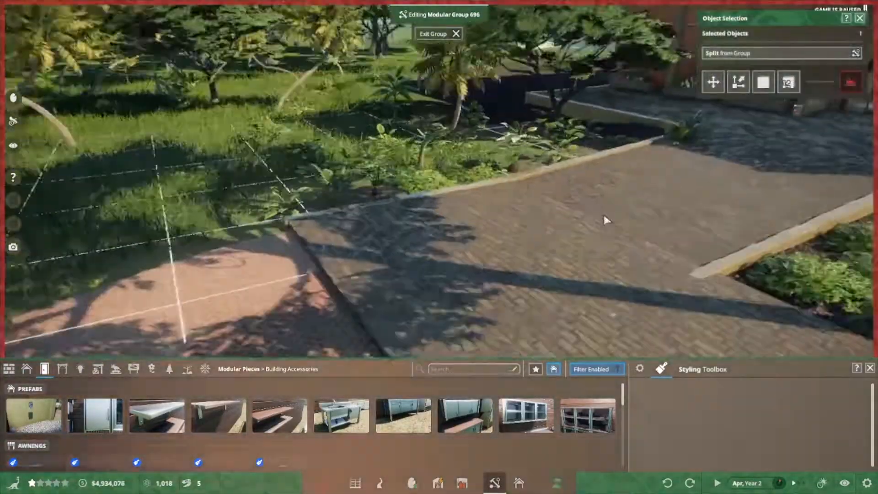
Add flower bed groups and letter pieces spelling GUEST SERVICES above the arched doorway.
{"action": "left_click", "coordinate": [555, 483]}
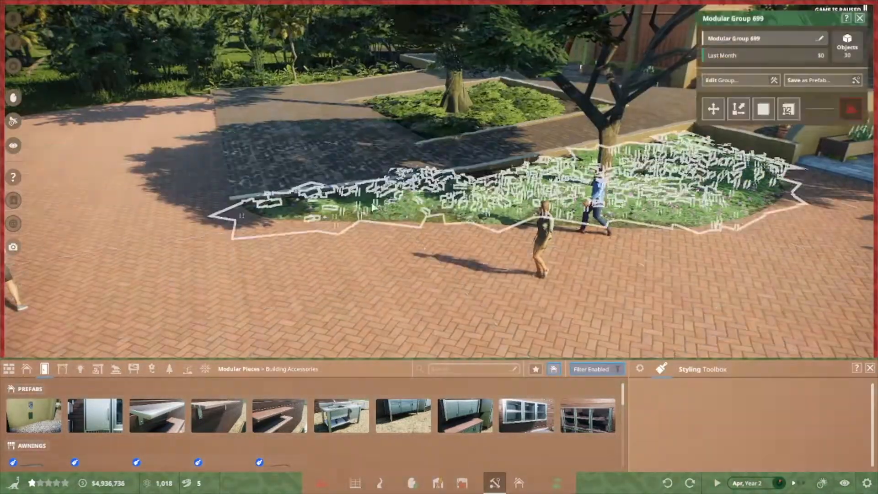
{"action": "left_click", "coordinate": [725, 80]}
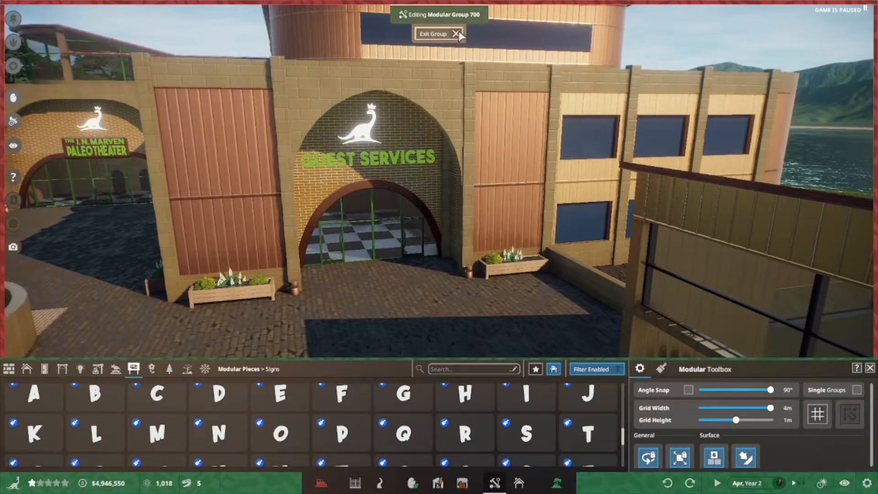
Colour the Paleotheater sign backing a33b28, then walk the plaza in guest camera mode.
{"action": "left_click", "coordinate": [432, 34]}
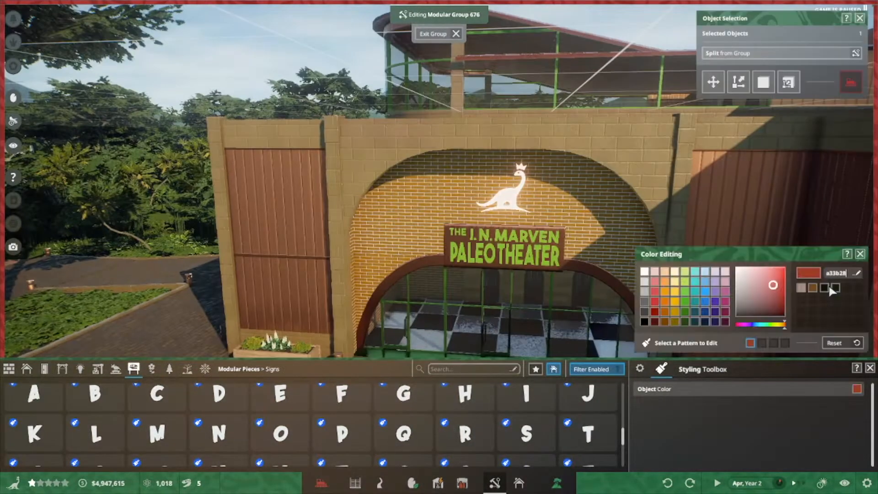
{"action": "left_click", "coordinate": [770, 314]}
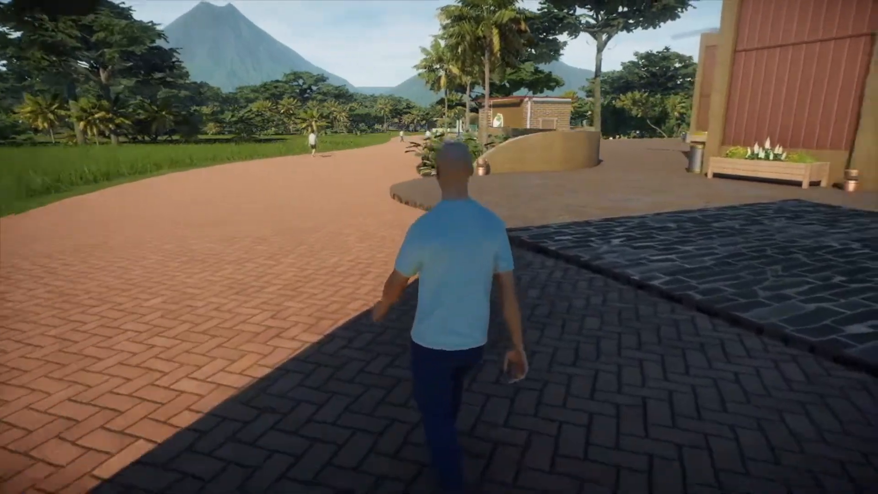
{"action": "key", "text": "w"}
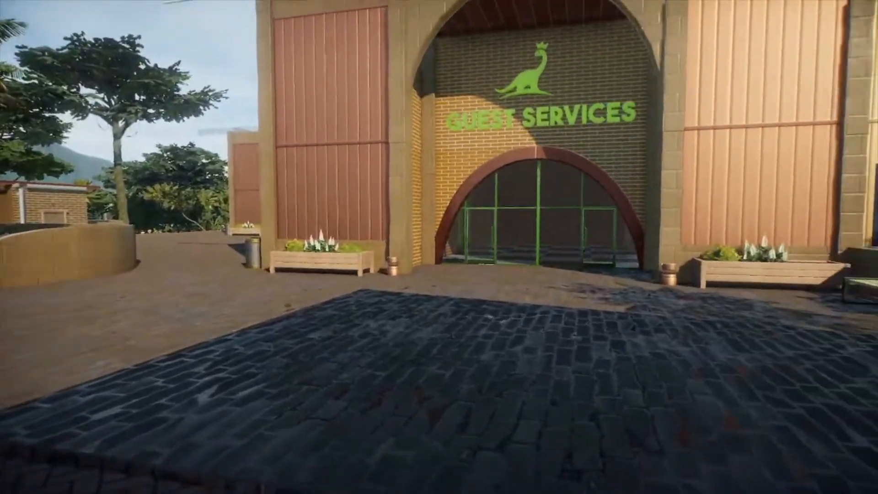